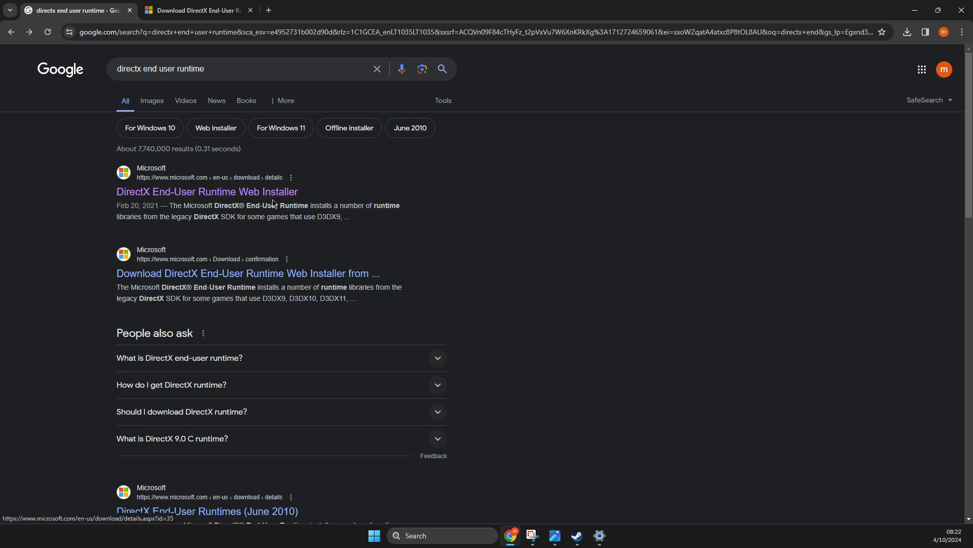
mouse_move(206, 191)
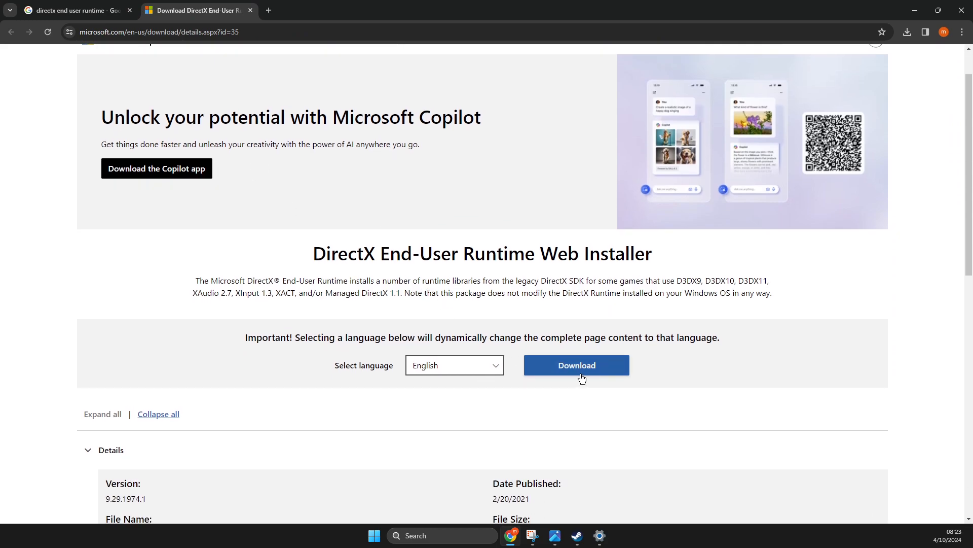
Step: Download the Microsoft DirectX End-User Runtime Web Installer to the desktop
click(576, 364)
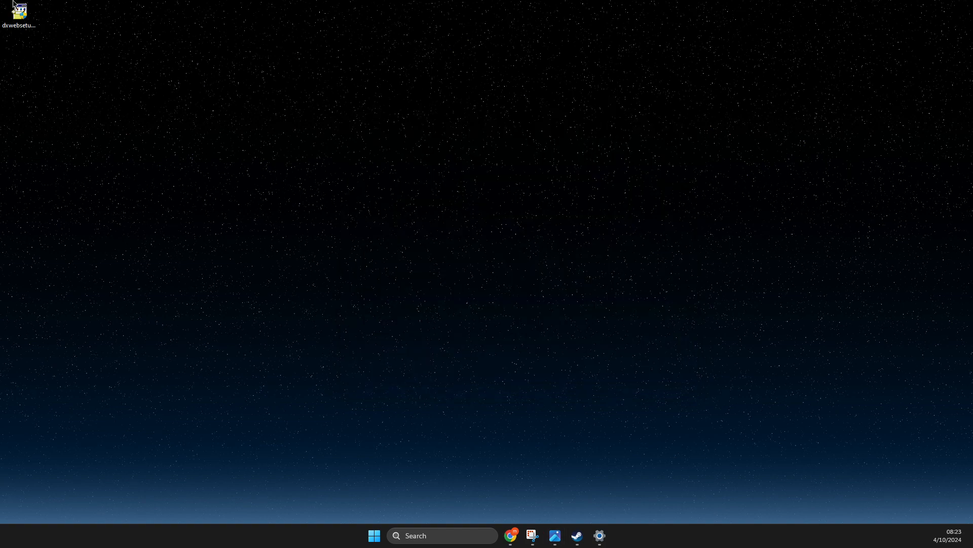
Step: Run dxwebsetup, accept the license, decline the Bing Bar, and finish setup
double_click(19, 13)
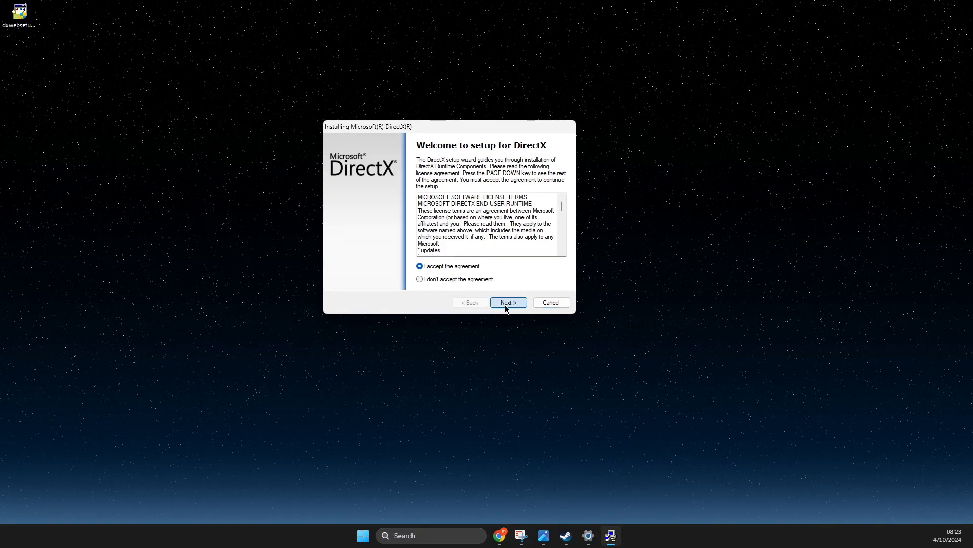
click(508, 302)
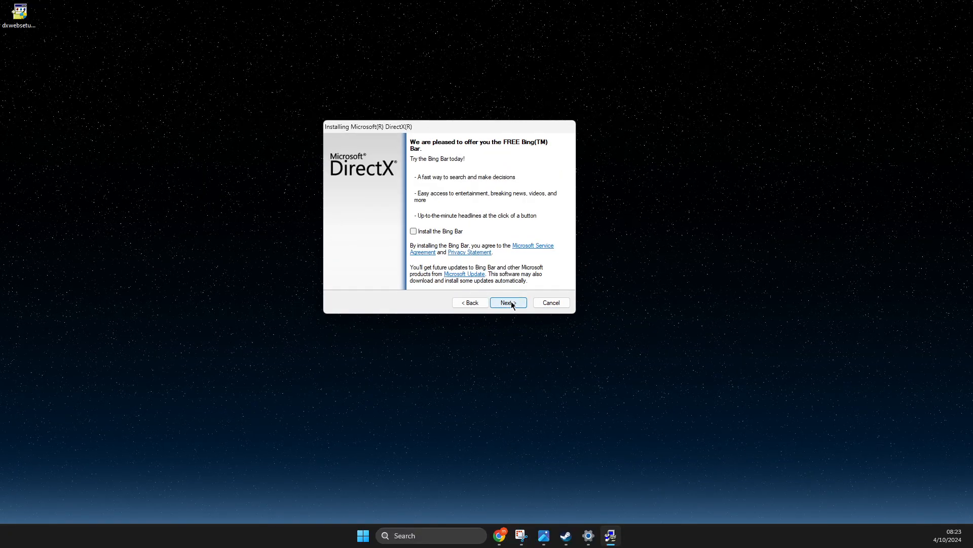
click(507, 302)
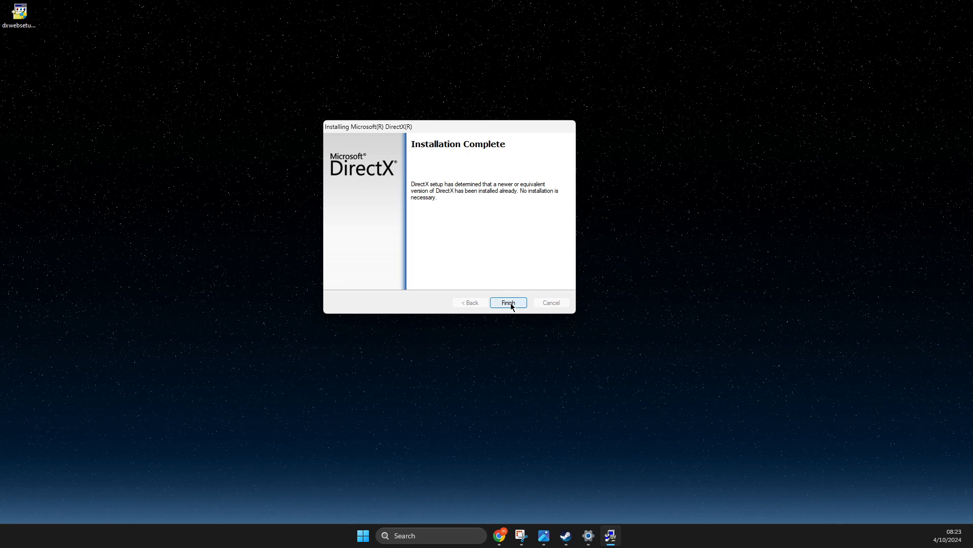
click(507, 302)
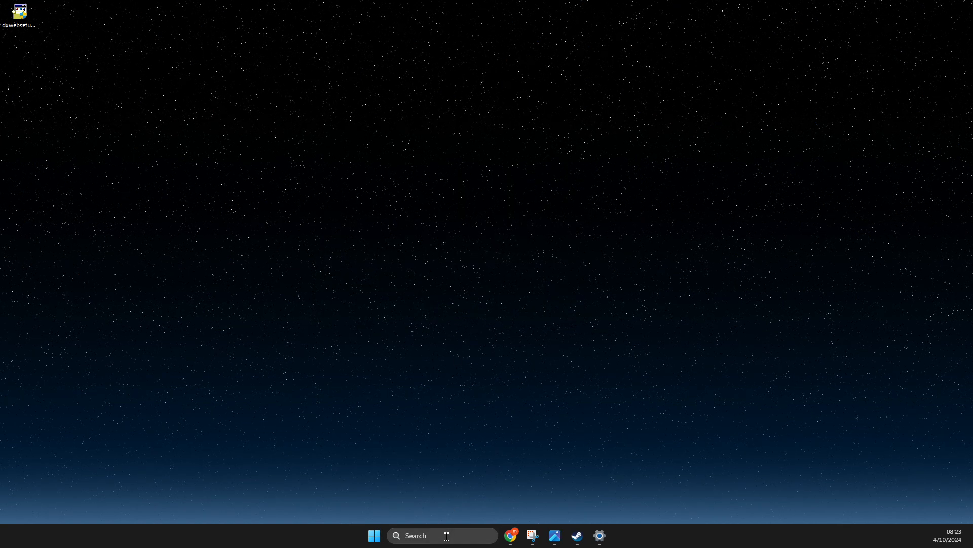
Step: Launch an administrator Command Prompt and run sfc /scannow
text(cmd)
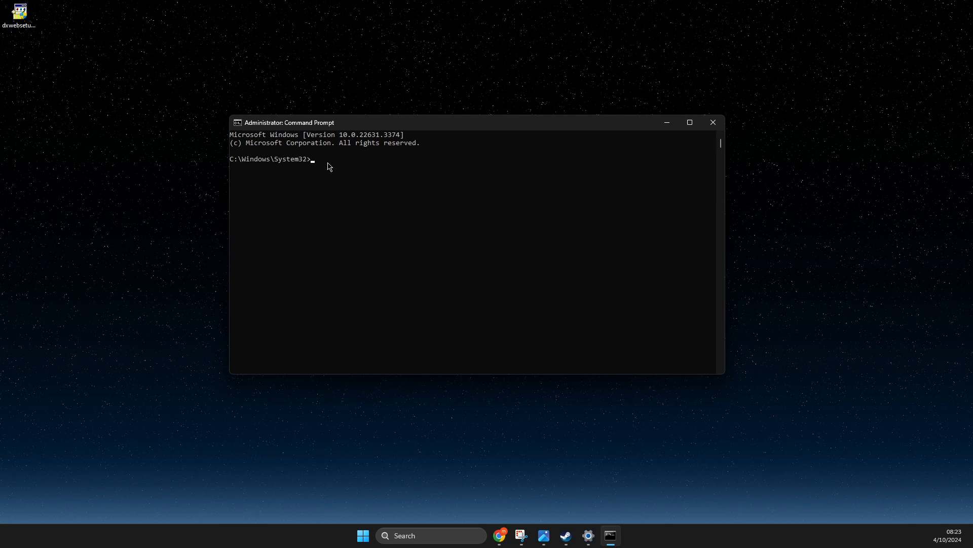
text(sfc)
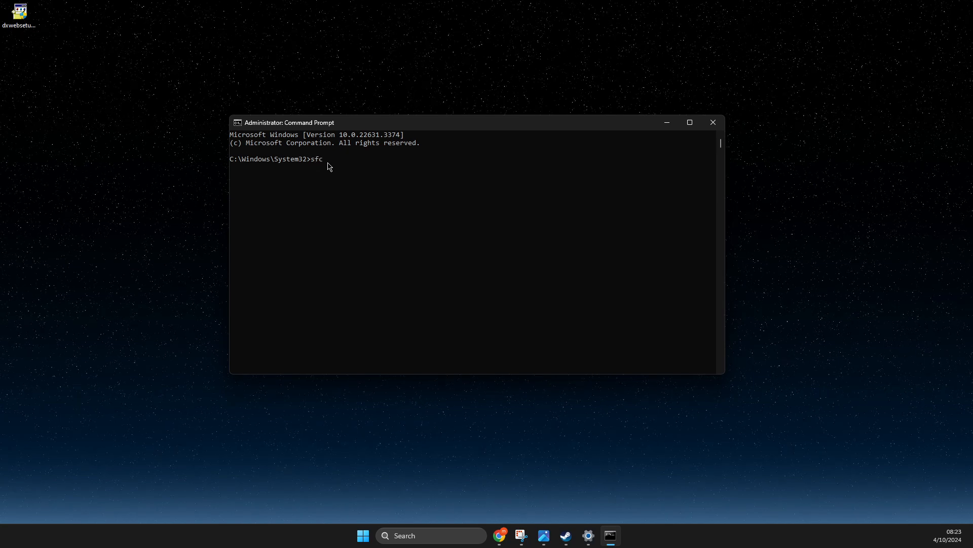
text(/scan)
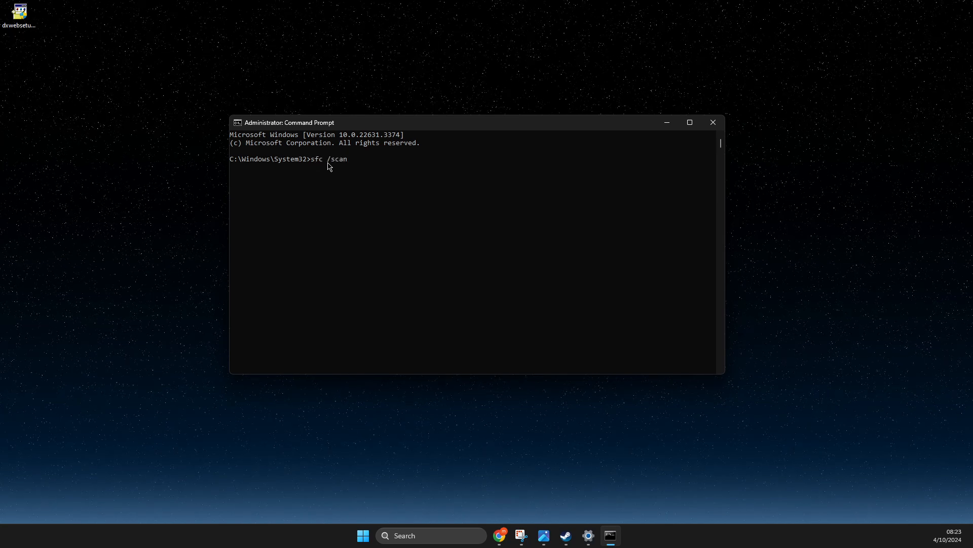
text(now)
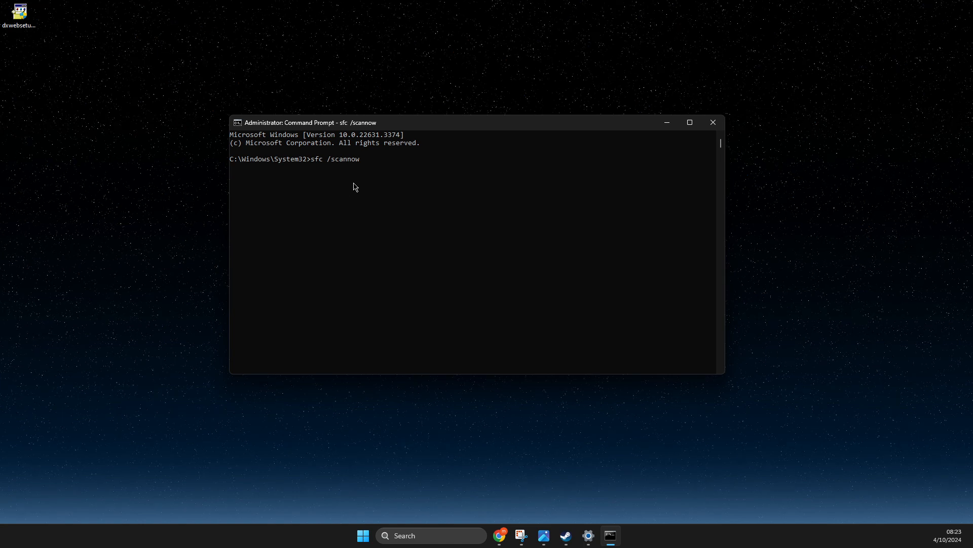
mouse_move(376, 192)
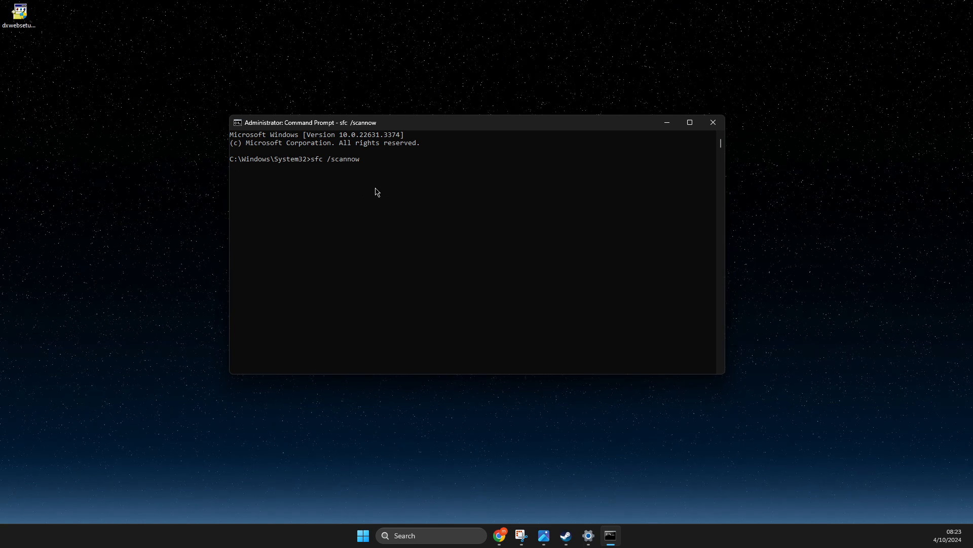
key(enter)
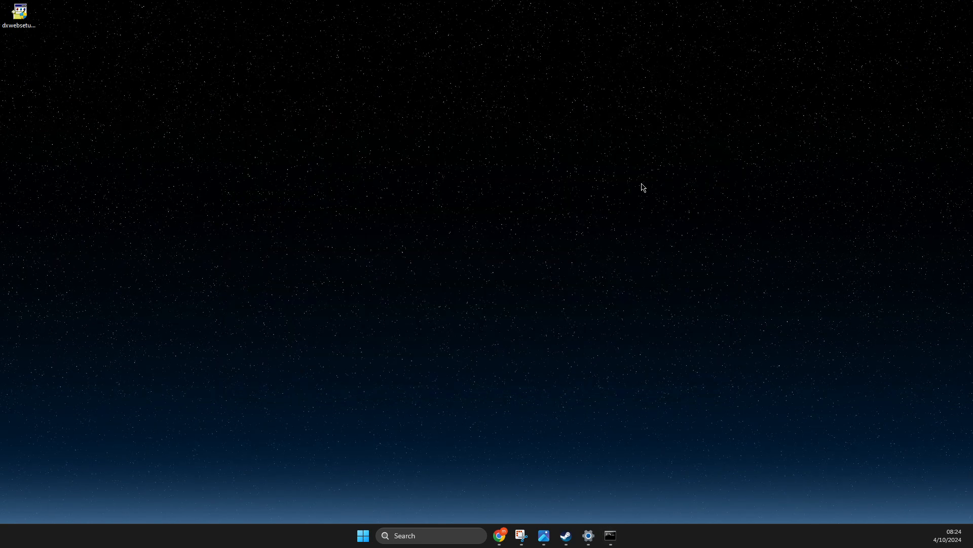
mouse_move(656, 379)
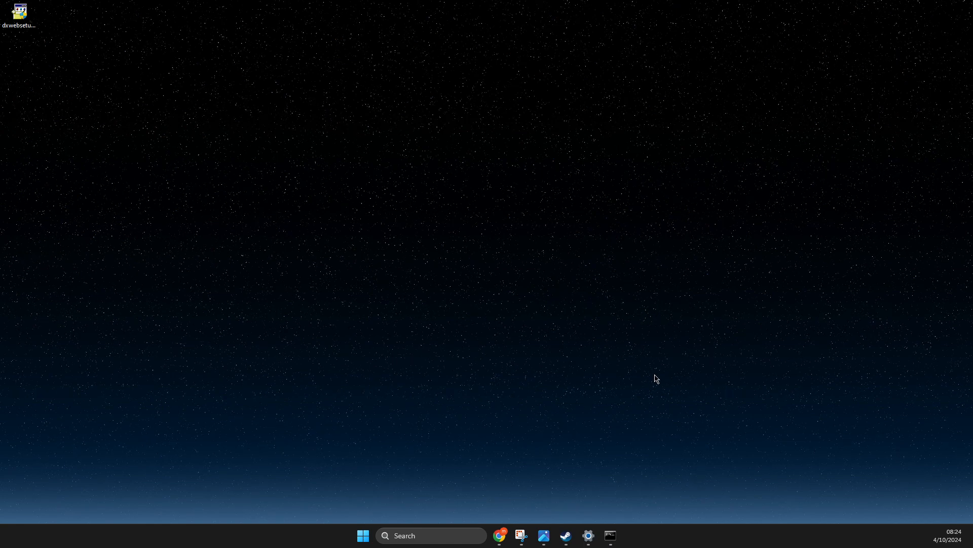
mouse_move(581, 533)
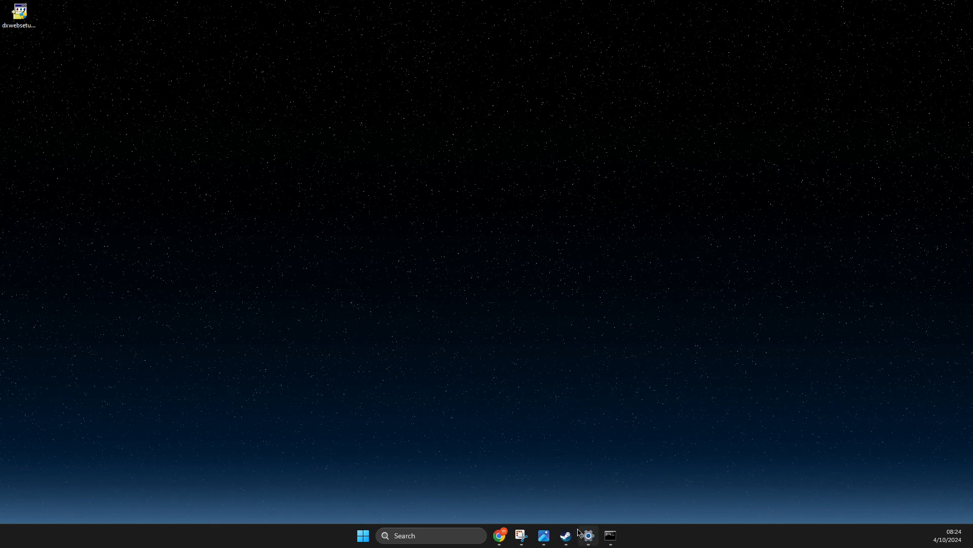
Step: Browse to Among Us's local install folder from Steam Properties > Installed Files
click(564, 535)
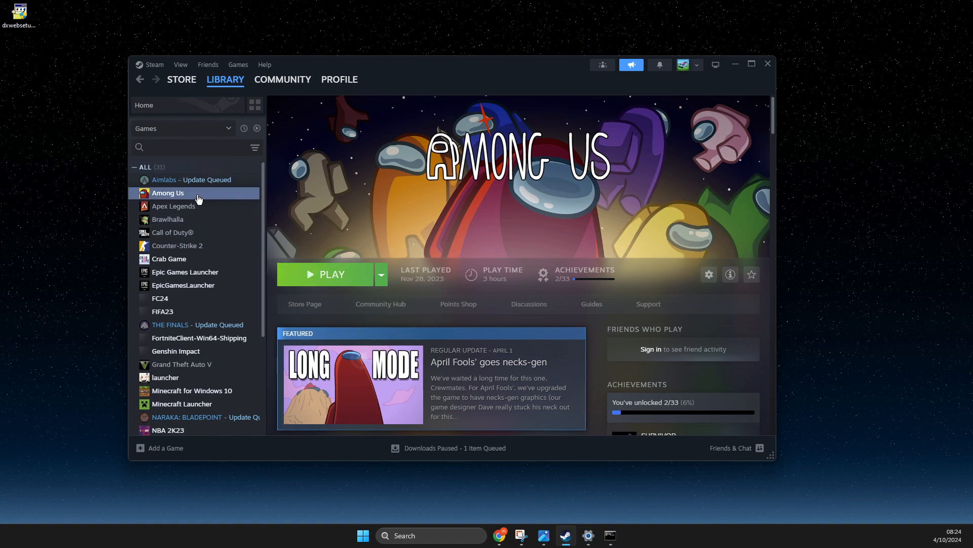
right_click(168, 193)
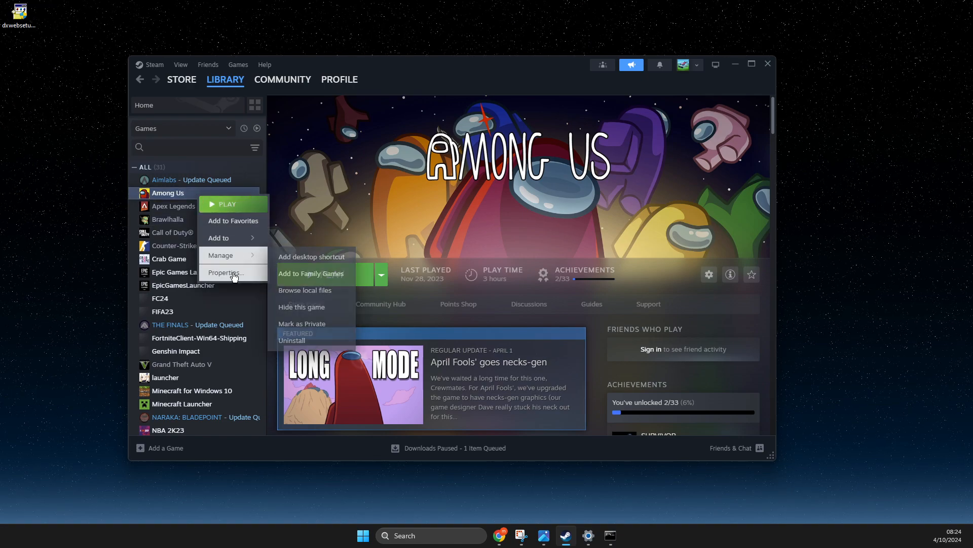
click(224, 272)
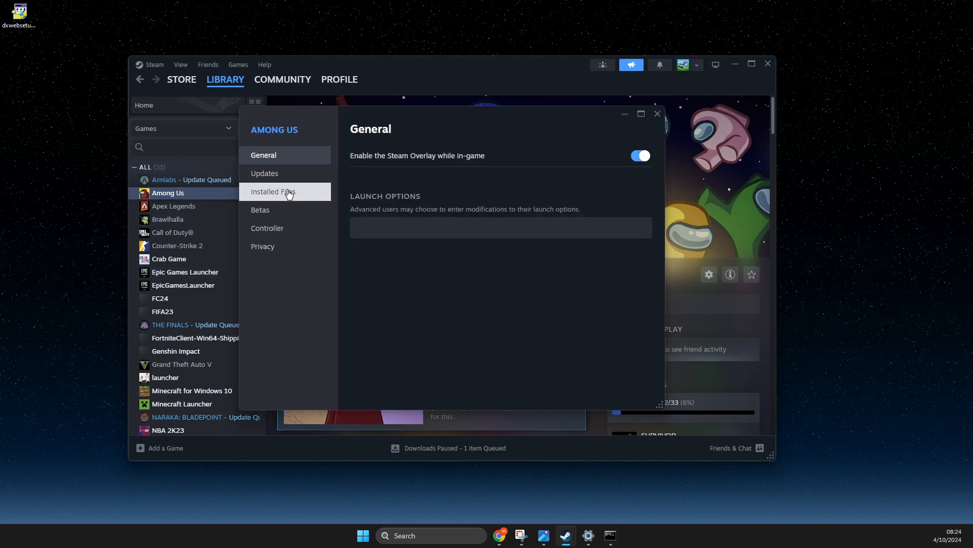
click(273, 191)
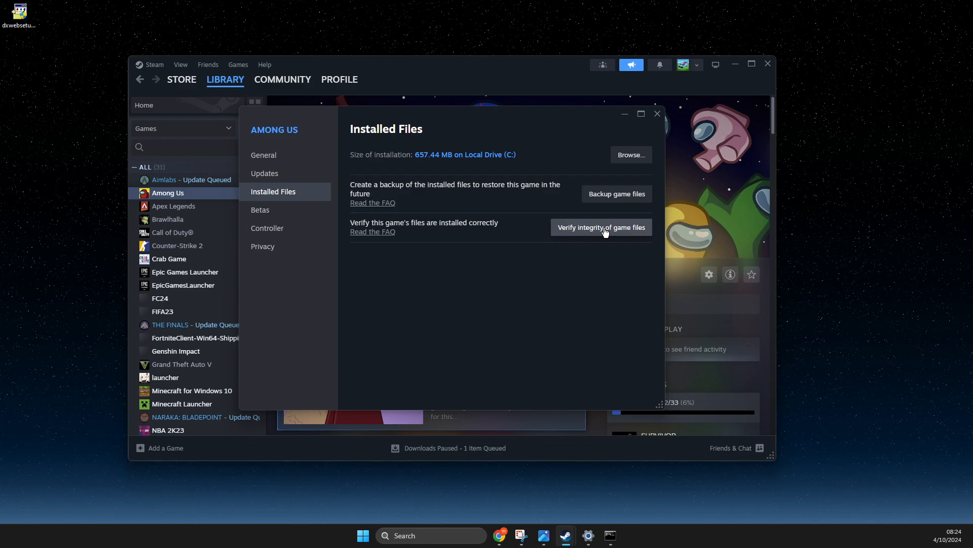
click(630, 154)
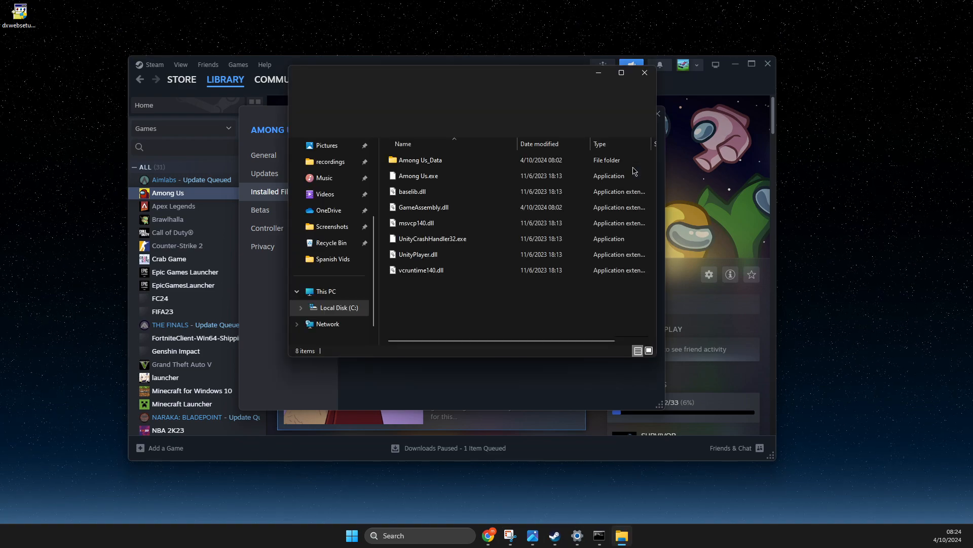
Step: View the Compatibility tab in Among Us.exe's properties
click(418, 175)
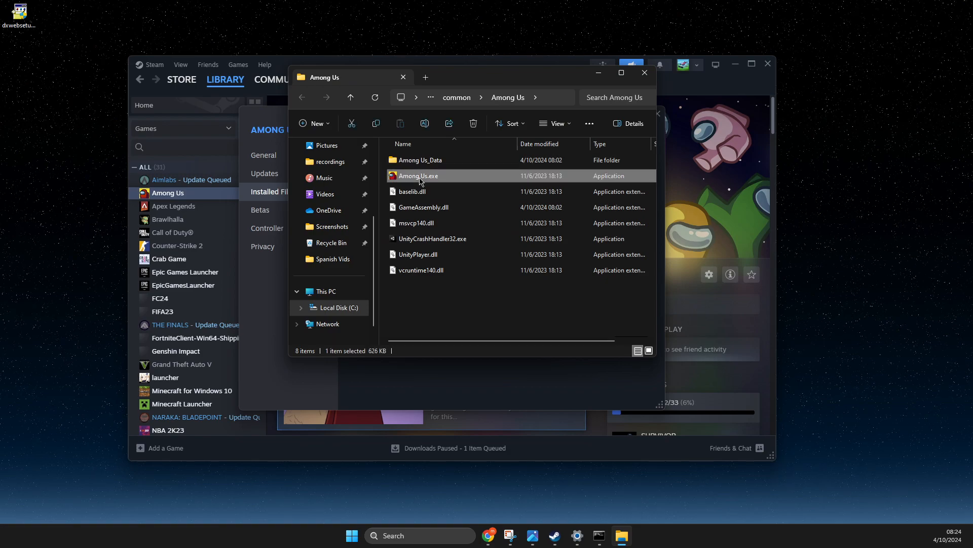
right_click(419, 176)
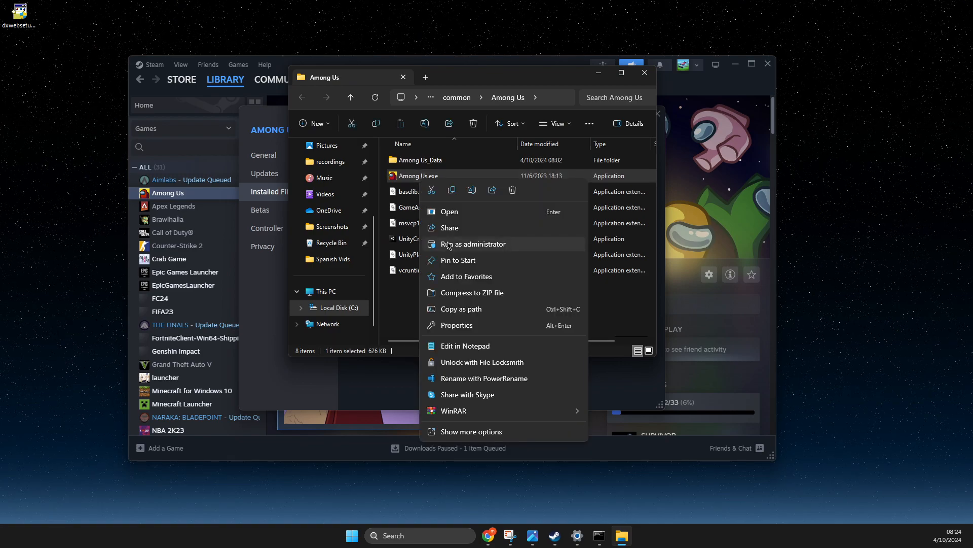
click(458, 324)
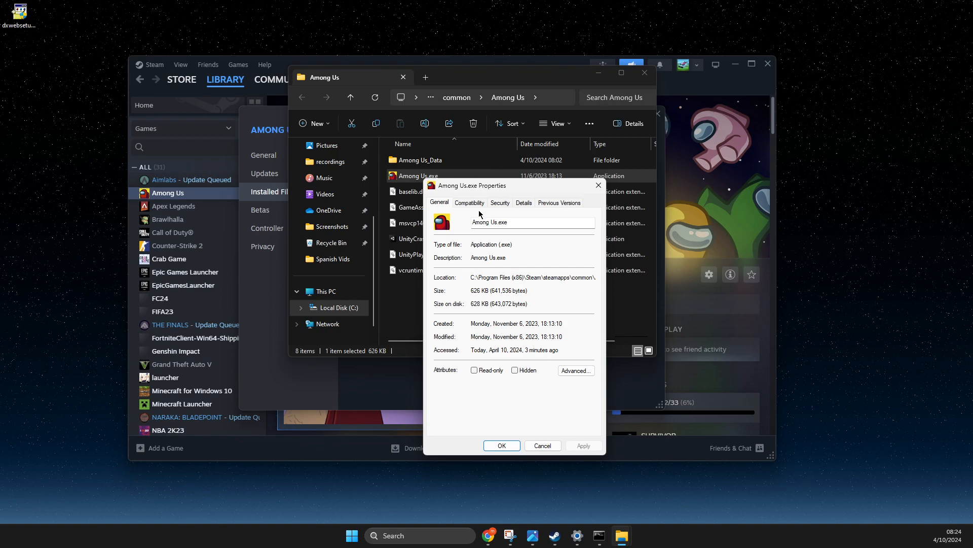
click(469, 202)
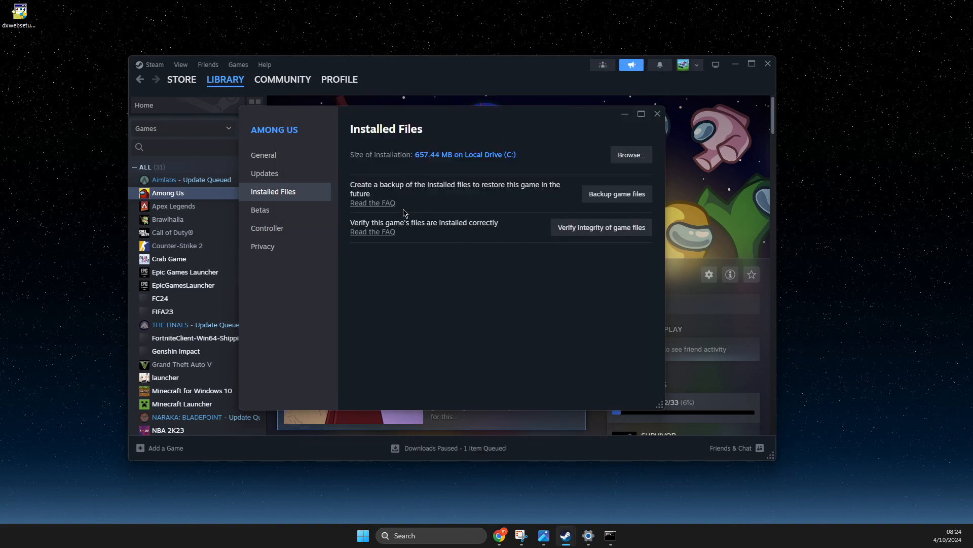
click(657, 113)
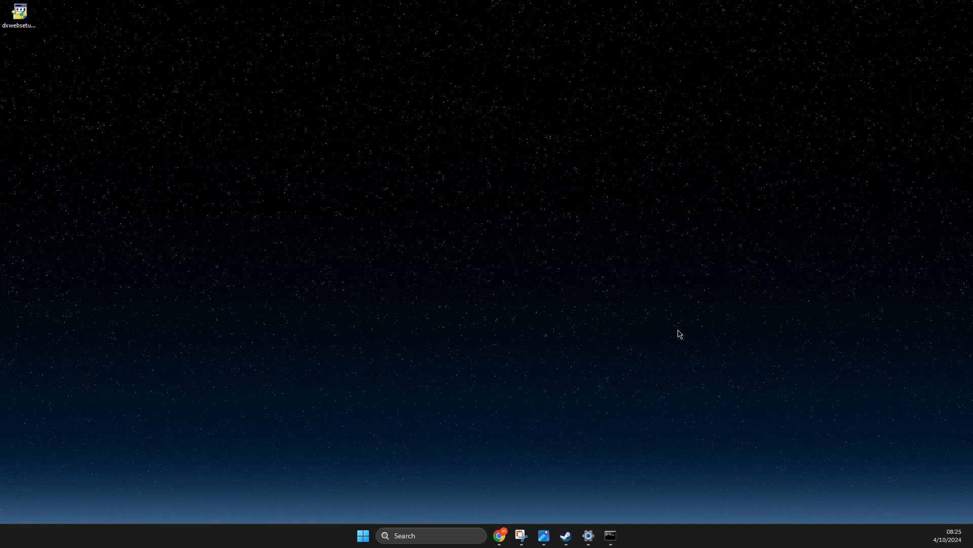
mouse_move(473, 471)
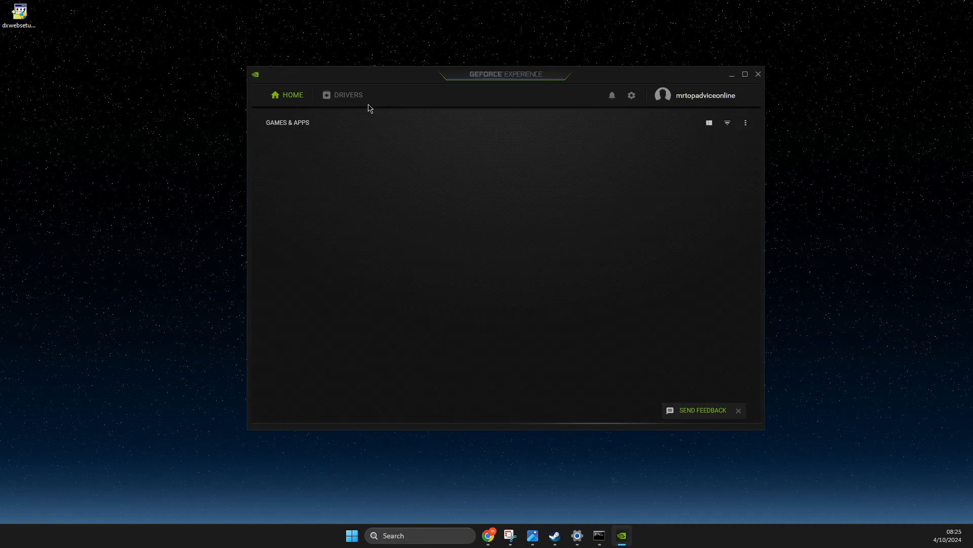
Step: Confirm NVIDIA Studio Driver 551.86 is current under DRIVERS, then close GeForce Experience
click(348, 95)
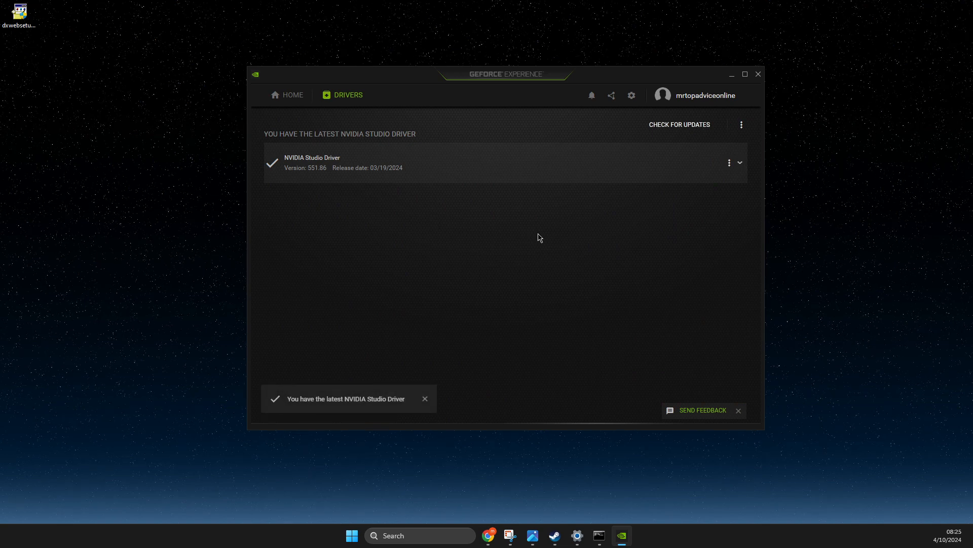
mouse_move(549, 210)
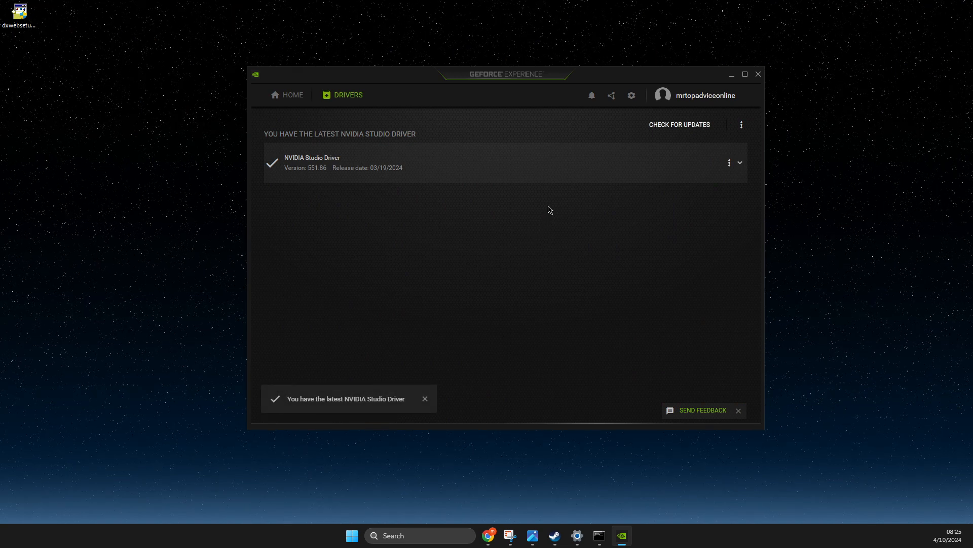
mouse_move(552, 208)
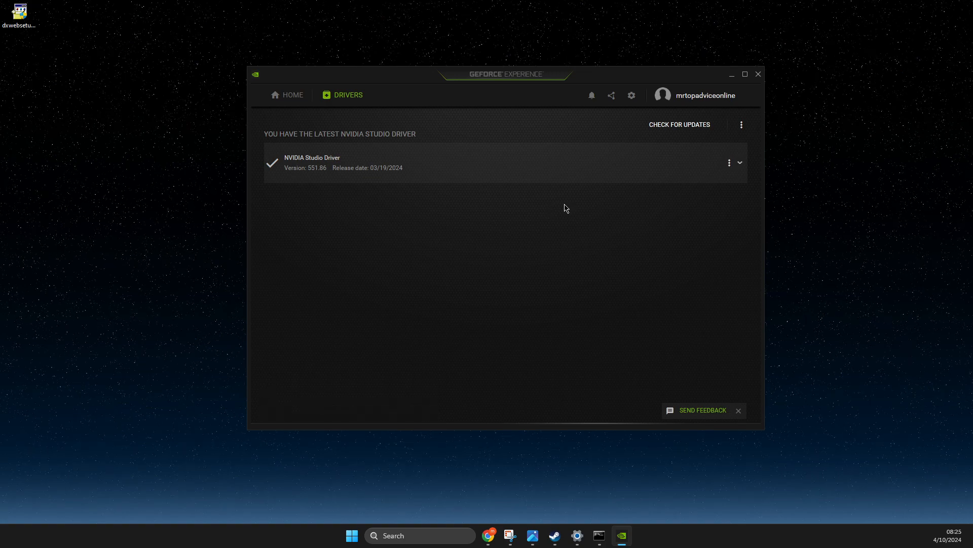
click(758, 74)
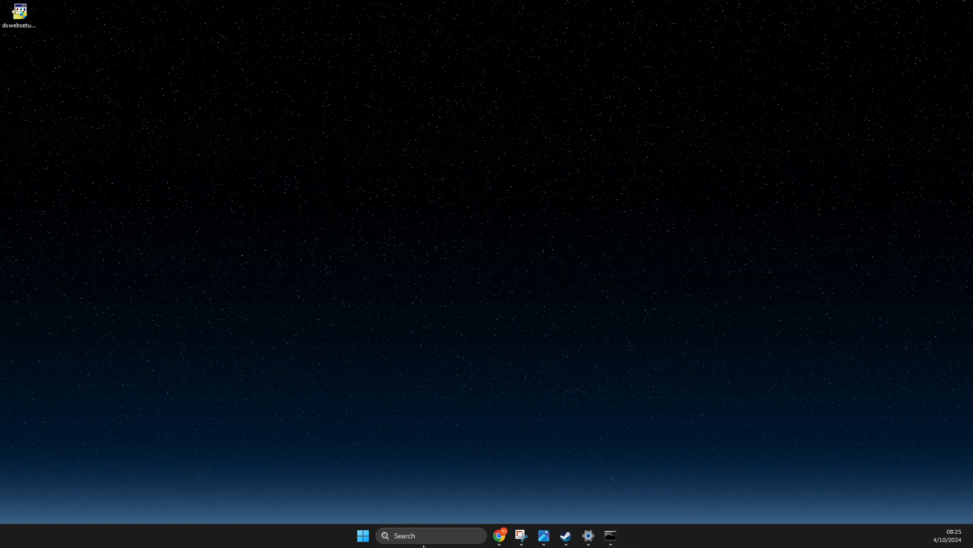
Step: Auto-search for an RTX 3070 driver update in Device Manager, confirming the best is installed
text(device Manager)
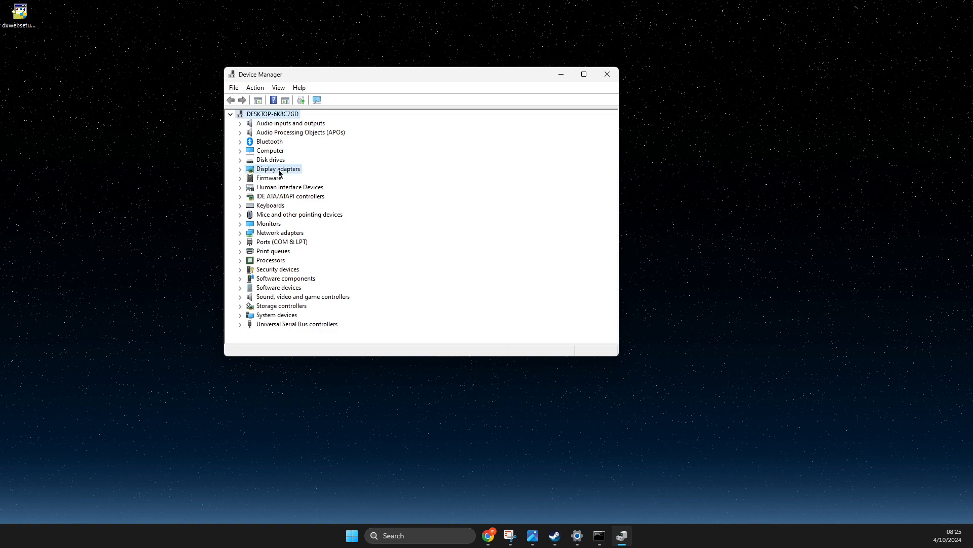
right_click(299, 178)
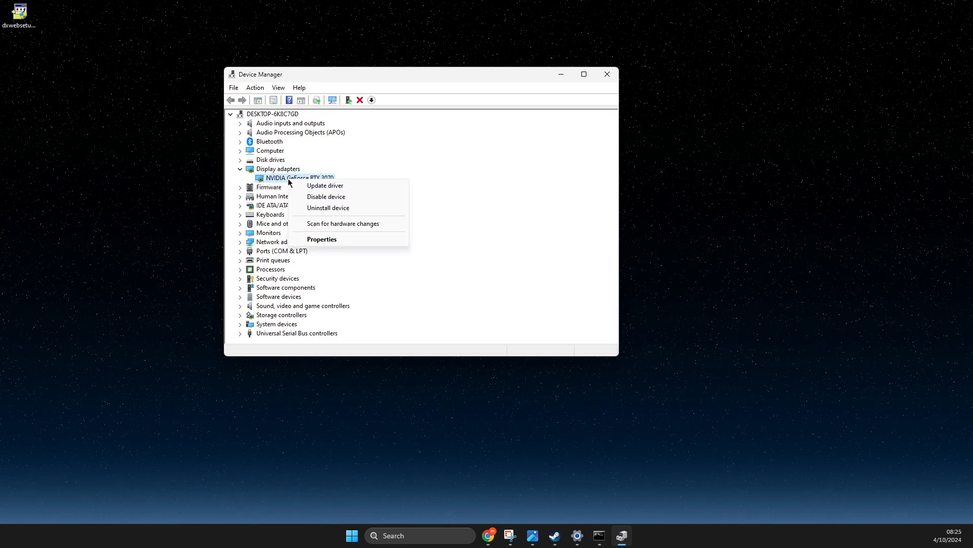
click(324, 185)
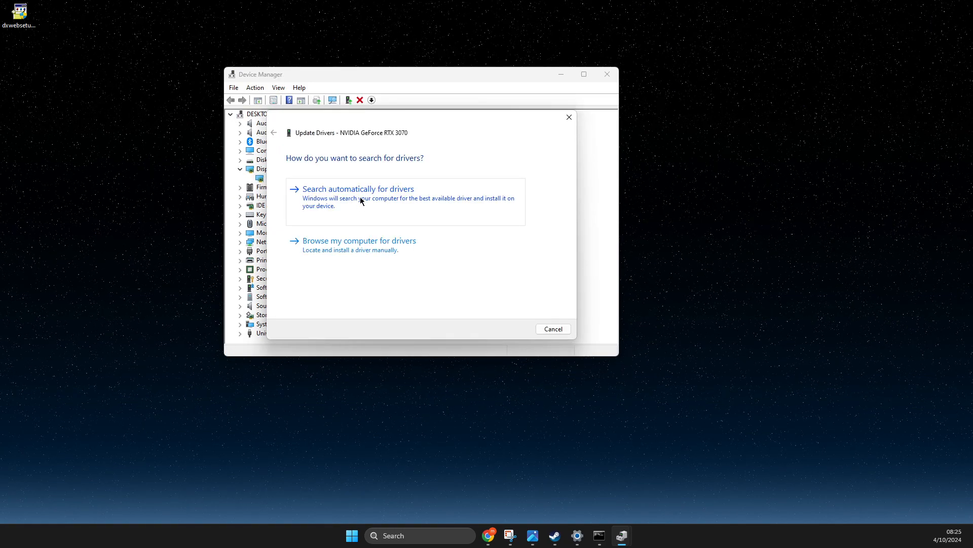
click(357, 189)
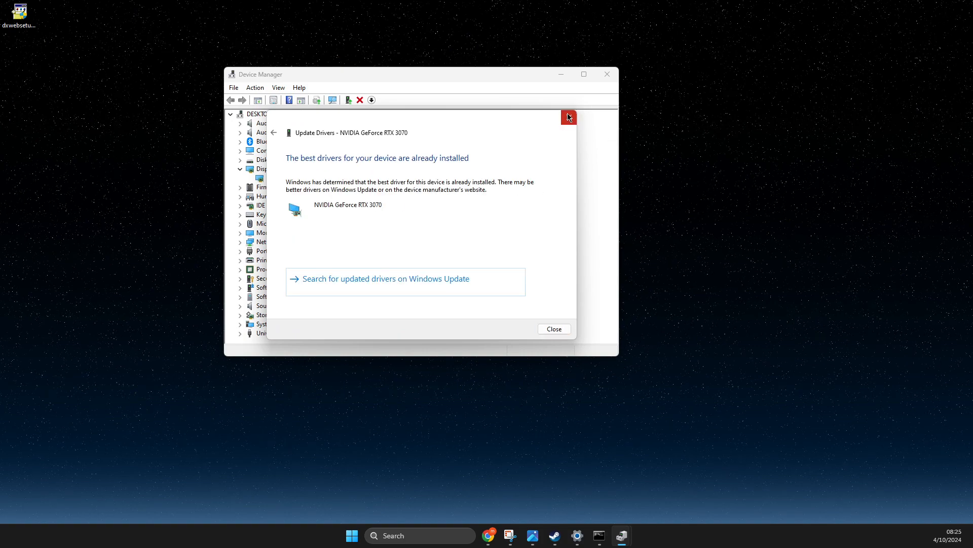
click(568, 117)
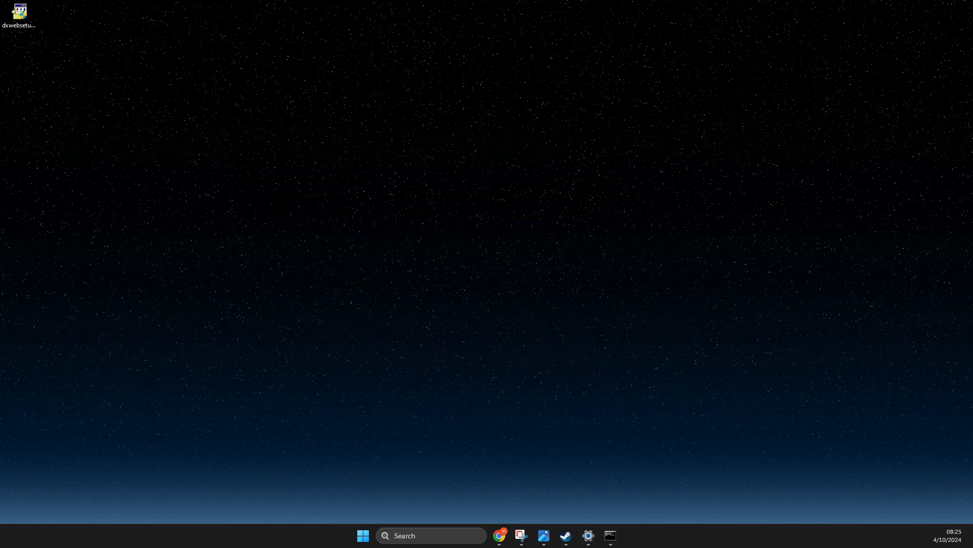